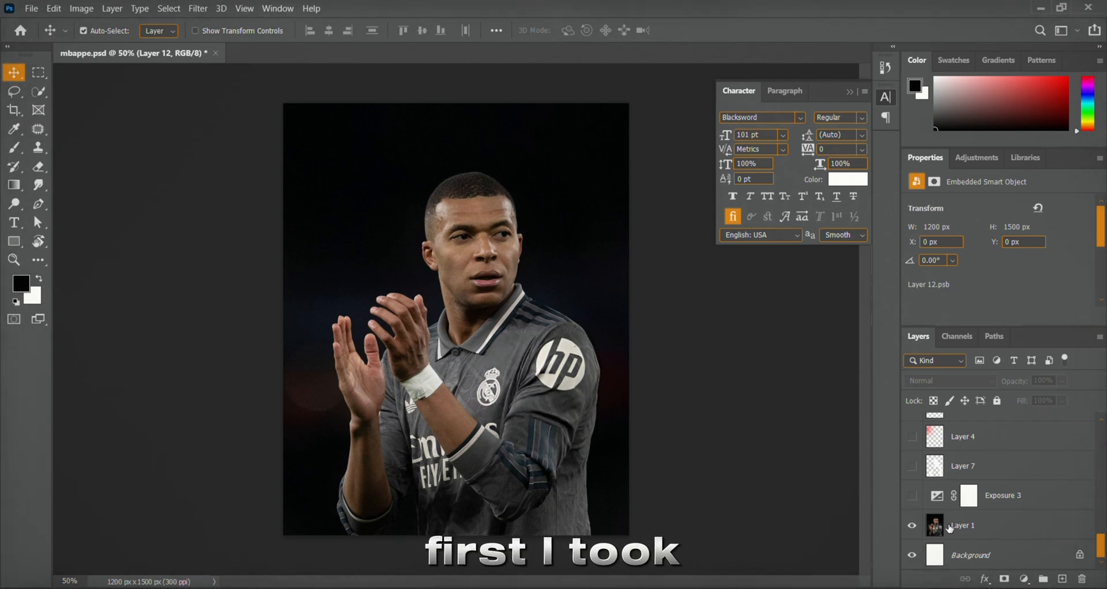
# - Switch on Exposure 3 and confirm its +0.56 setting brightening the player
pyautogui.click(911, 496)
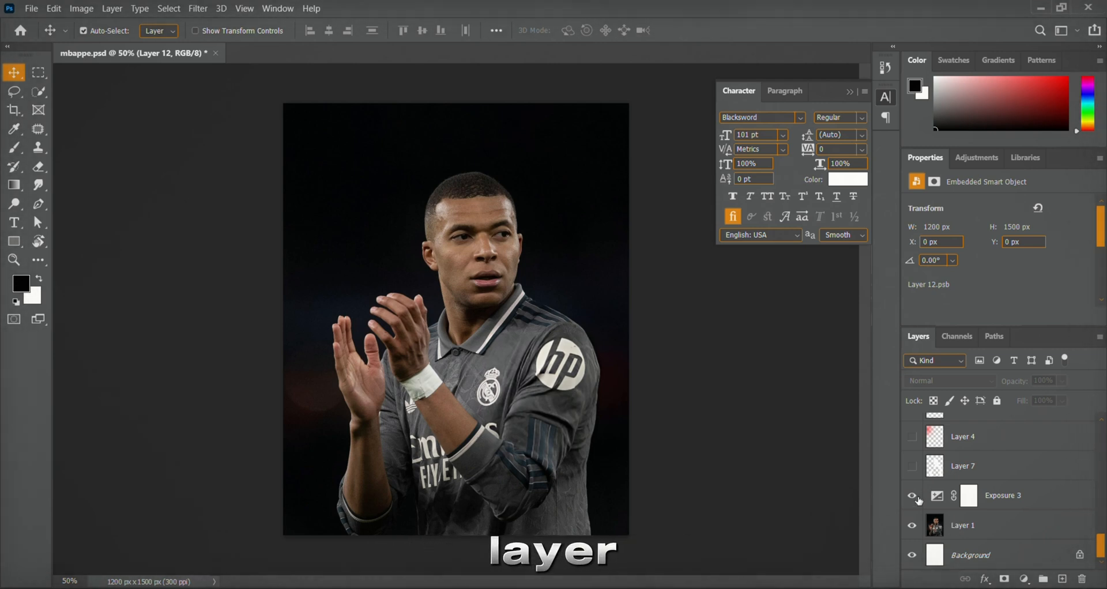
pyautogui.click(1003, 495)
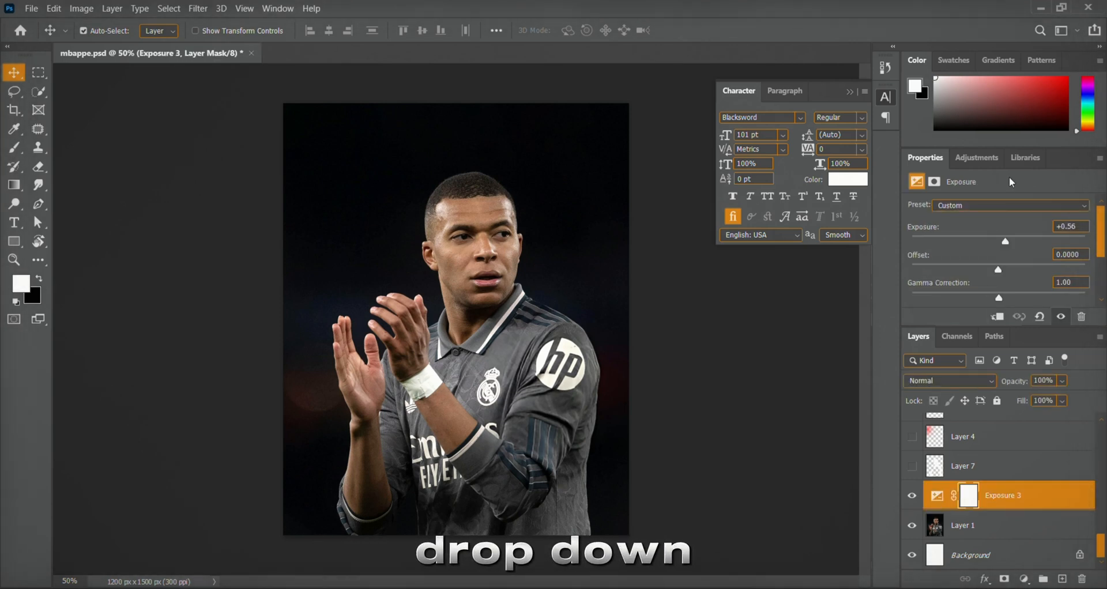
pyautogui.click(976, 158)
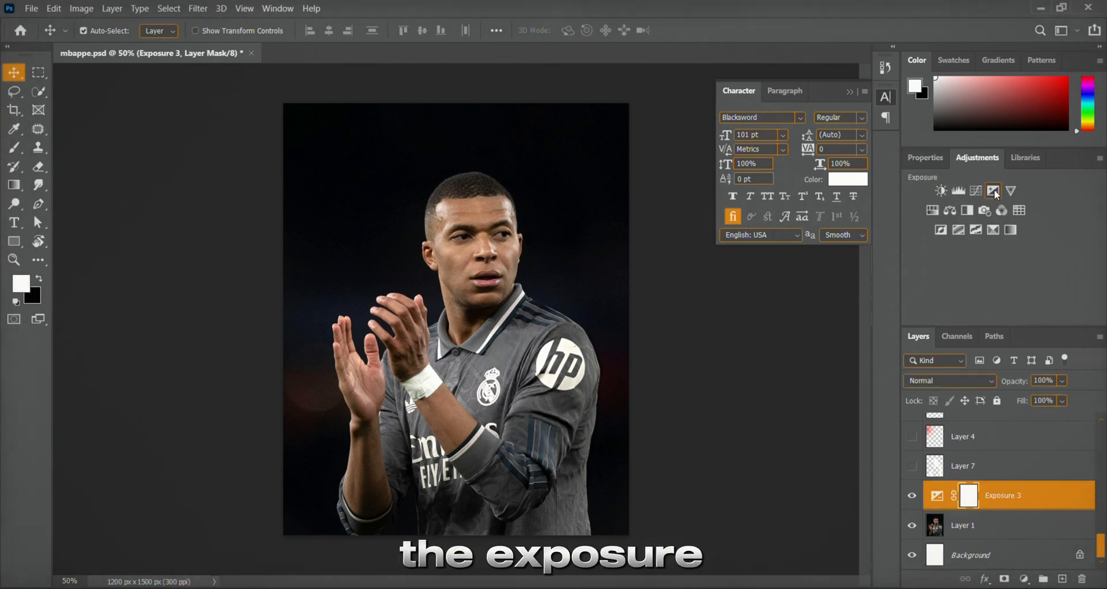
pyautogui.click(936, 495)
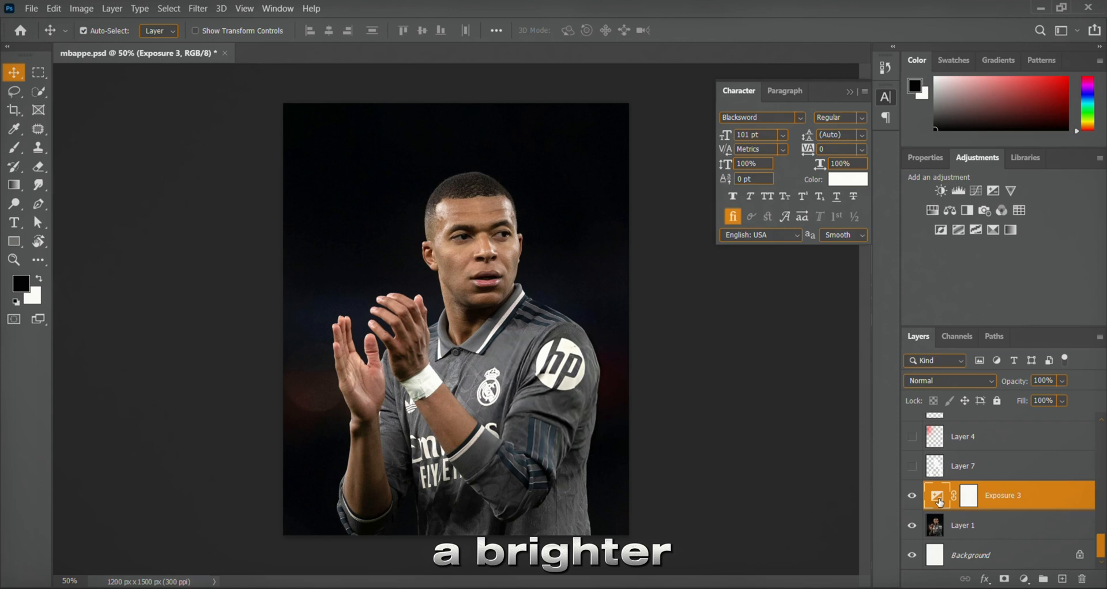
pyautogui.click(925, 157)
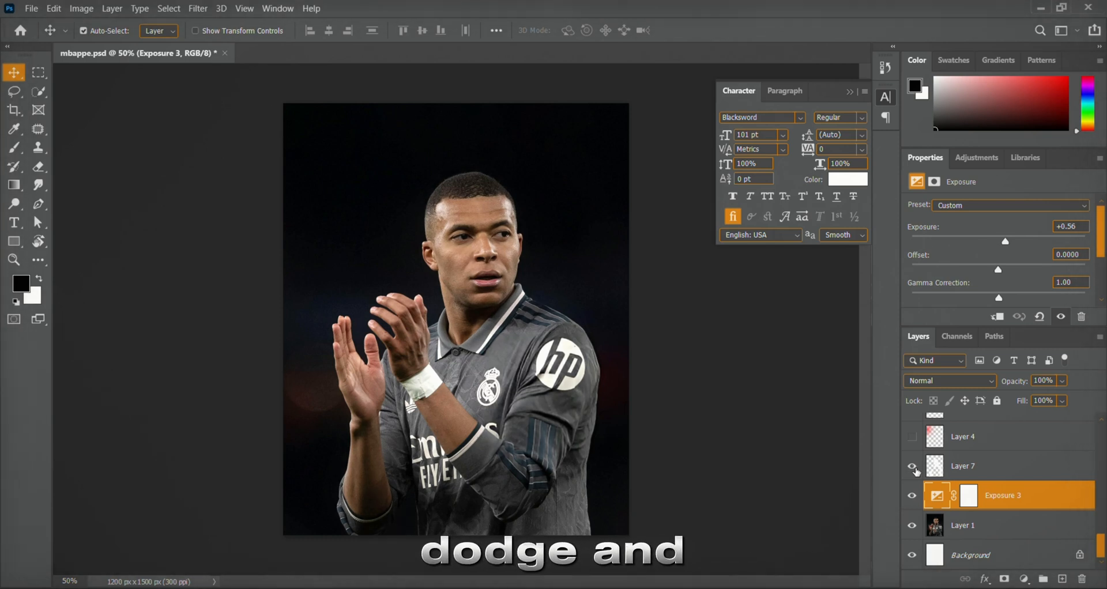
# - Reveal Layer 7 and the red glow on Layer 4 over the dark background
pyautogui.click(985, 466)
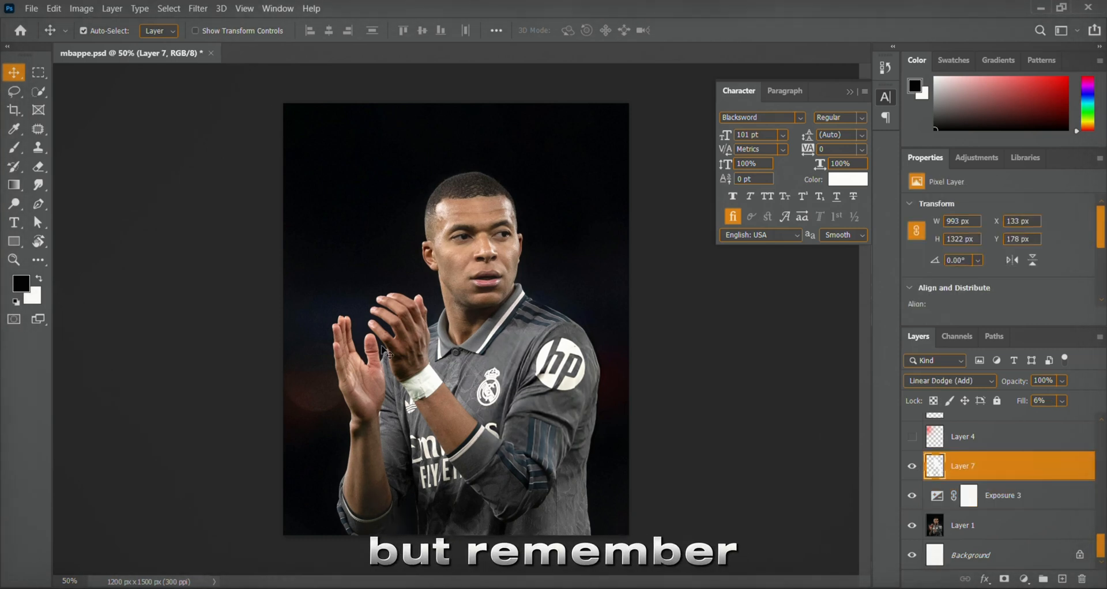
pyautogui.click(14, 146)
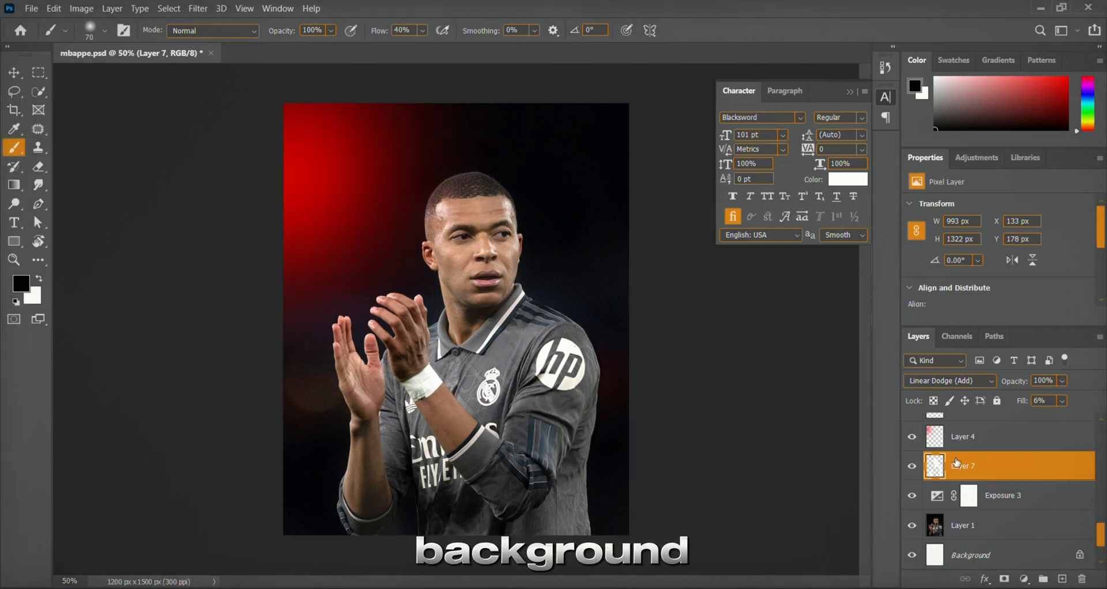
pyautogui.scroll(-3)
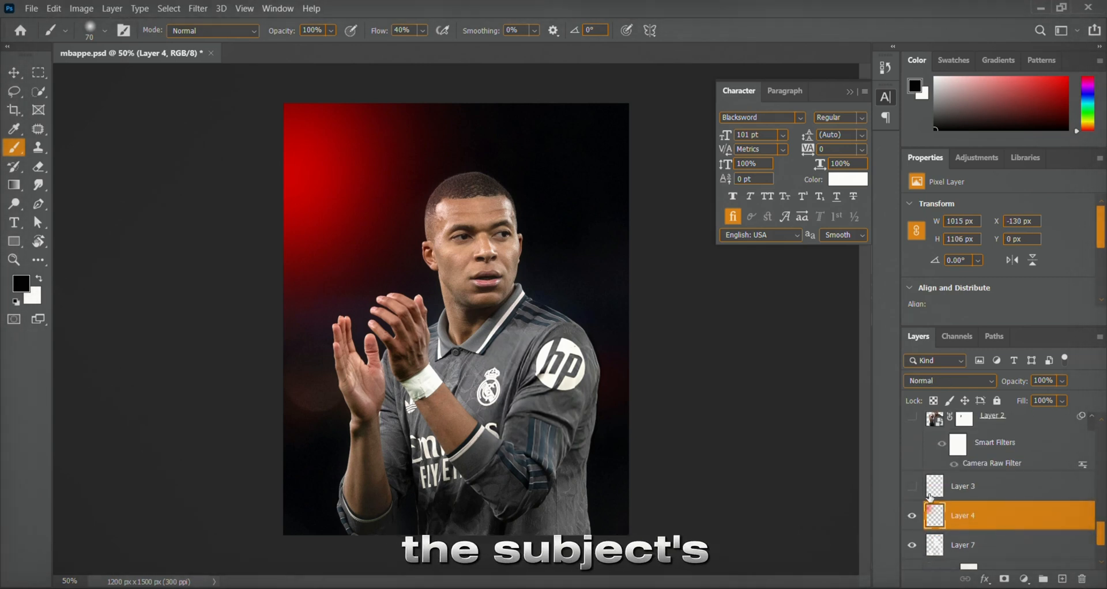
# - Blend Layer 4 as Linear Dodge (Add) and reveal the pale glow on Layer 3
pyautogui.click(933, 360)
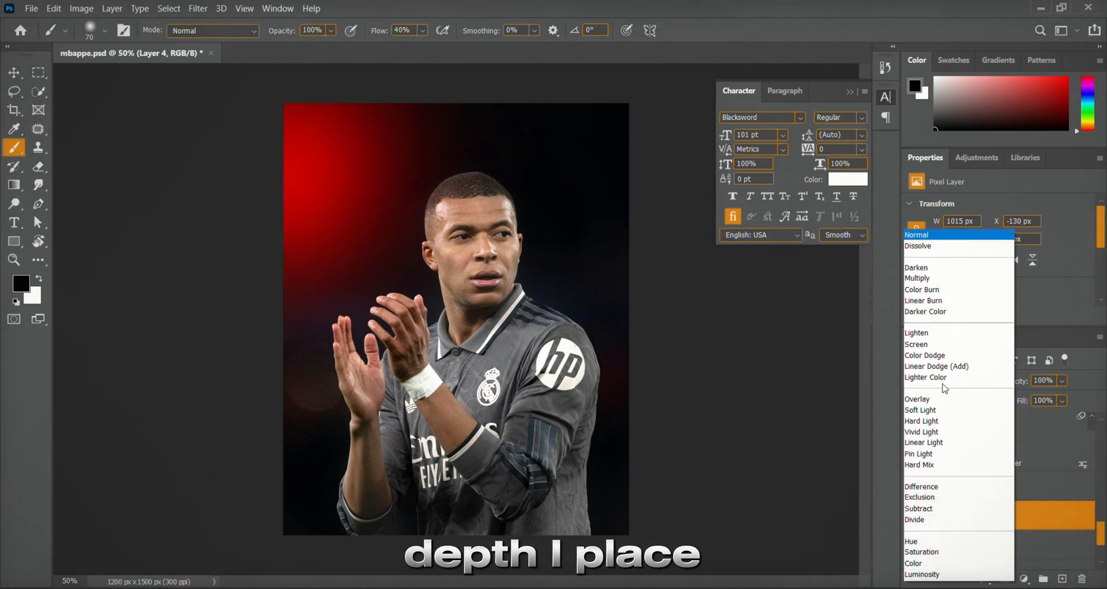
pyautogui.click(936, 365)
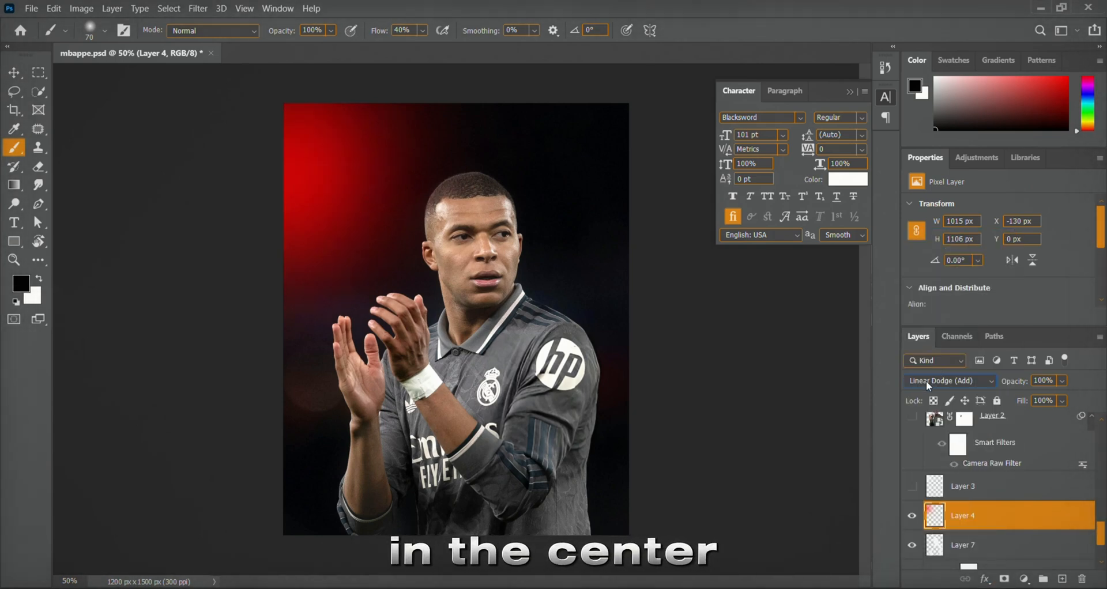
pyautogui.click(949, 381)
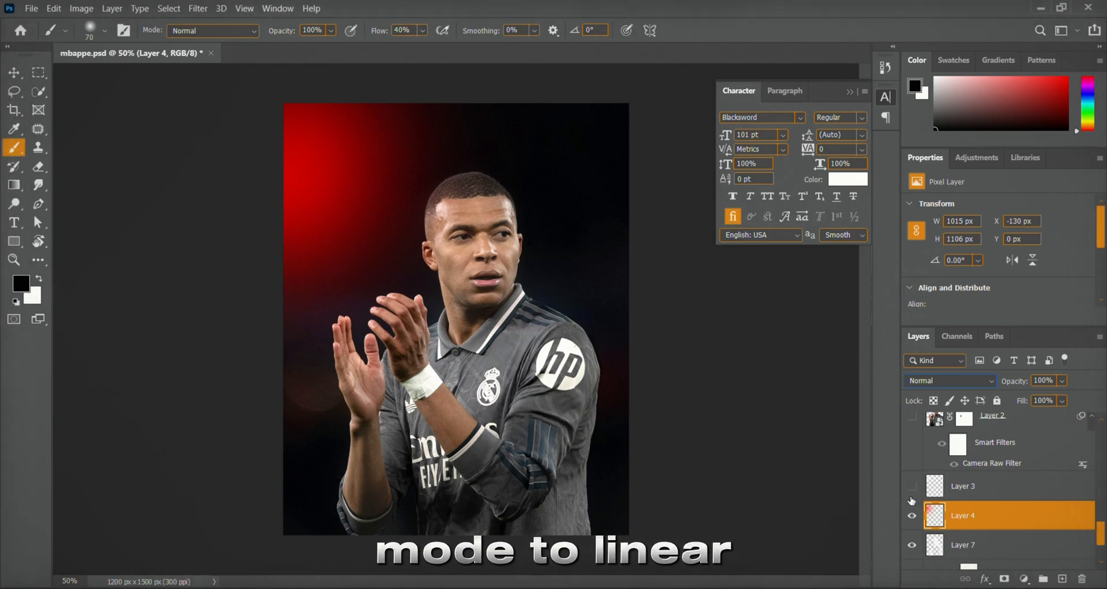
pyautogui.click(949, 380)
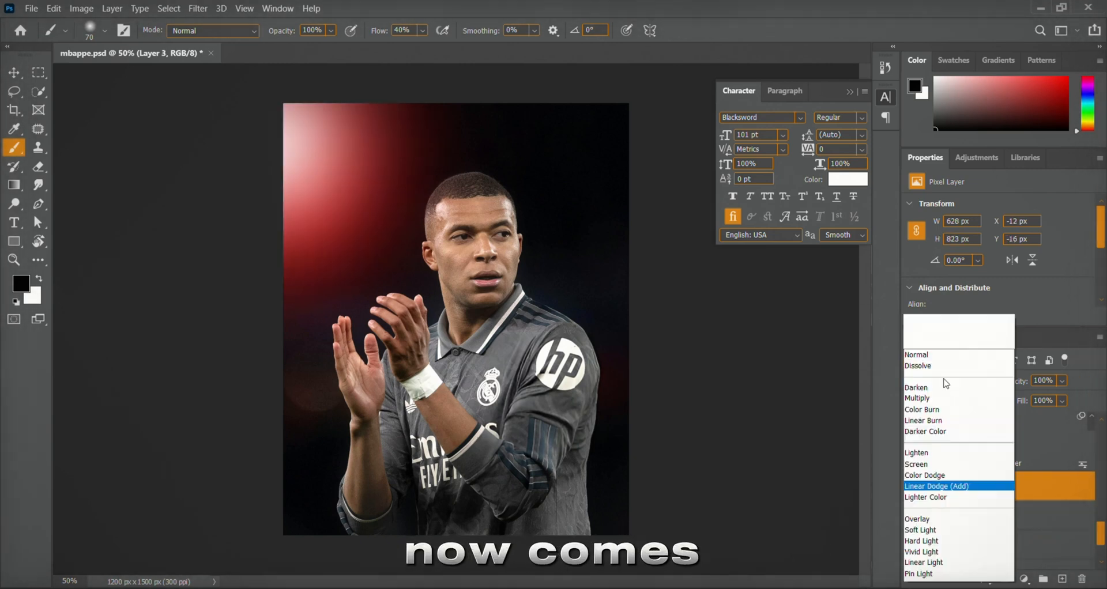
# - Blend Layer 3 as Linear Dodge (Add) and review Layer 2's Camera Raw Basic boosts, then close it
pyautogui.click(936, 485)
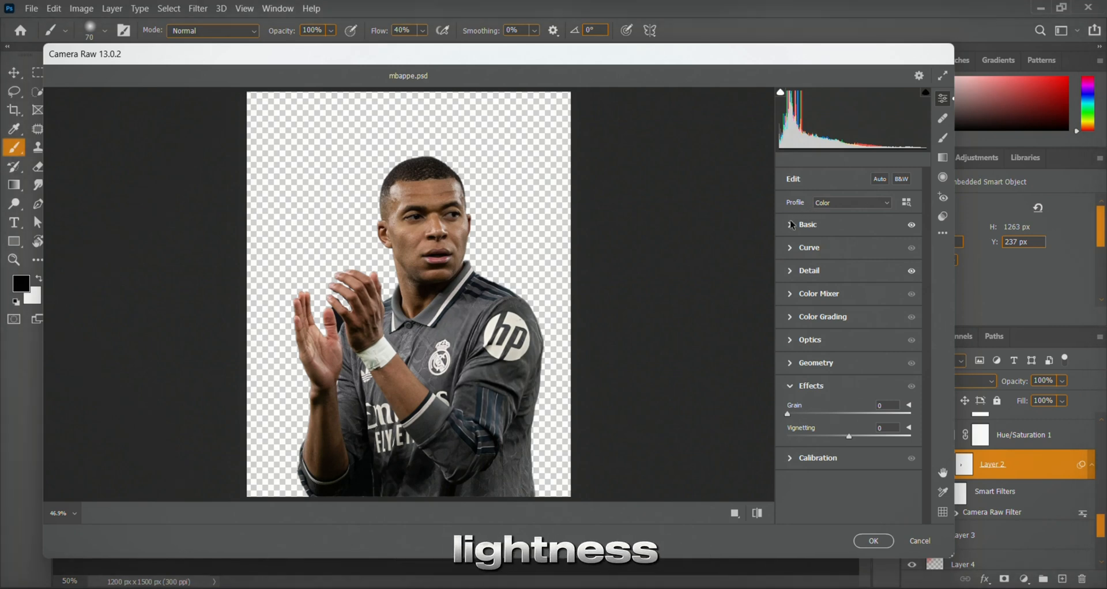
pyautogui.click(789, 225)
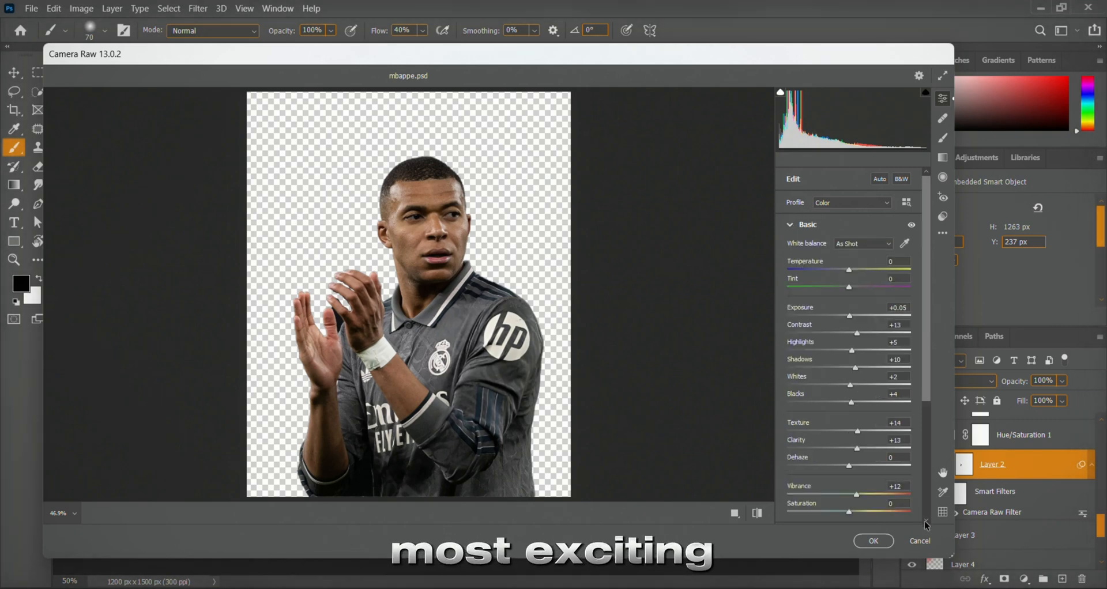
pyautogui.click(874, 540)
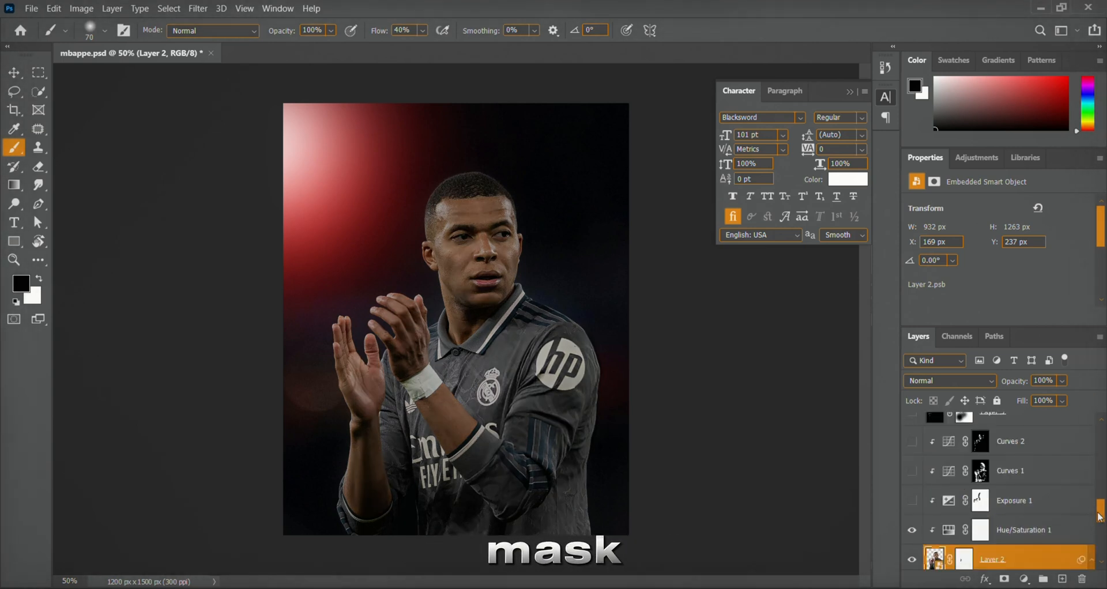
# - Switch on Exposure 1 at -3.00 darkening the poster, then enable Curves 1 above it
pyautogui.click(912, 500)
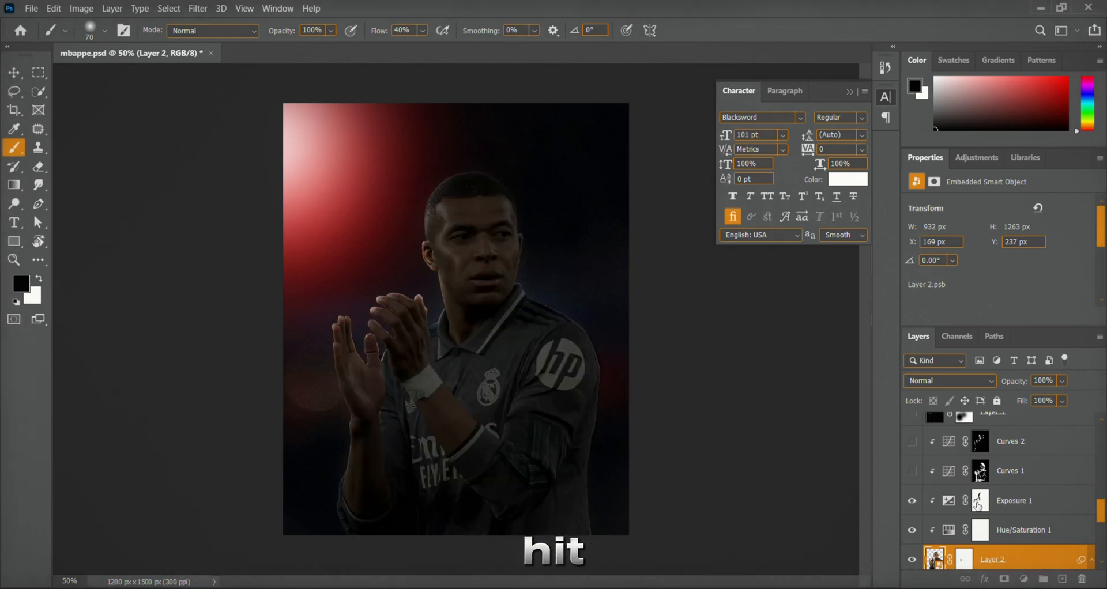
pyautogui.click(976, 500)
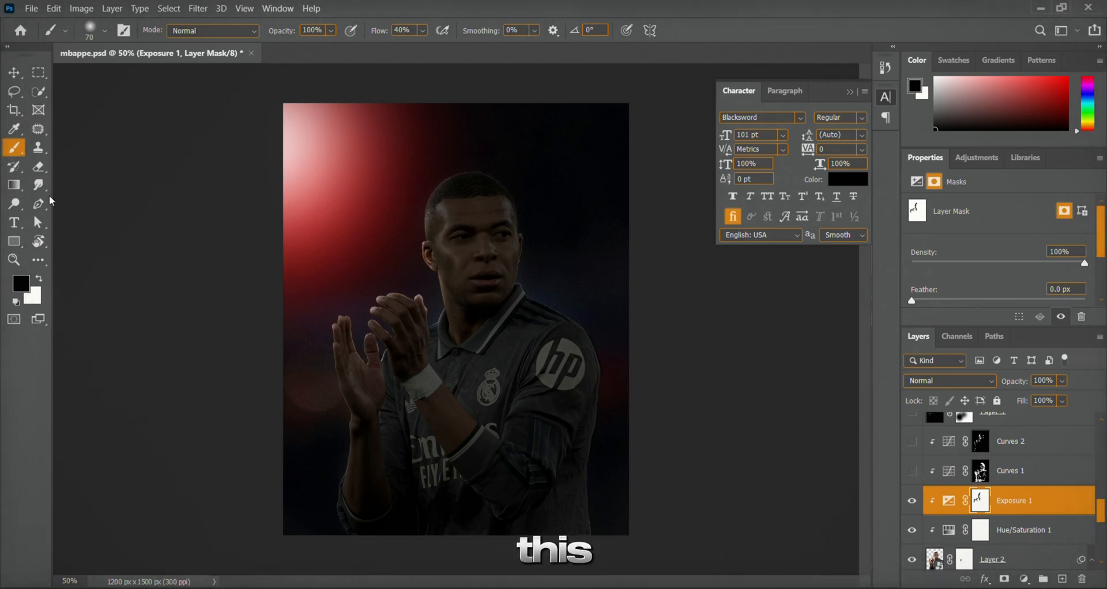
pyautogui.click(976, 158)
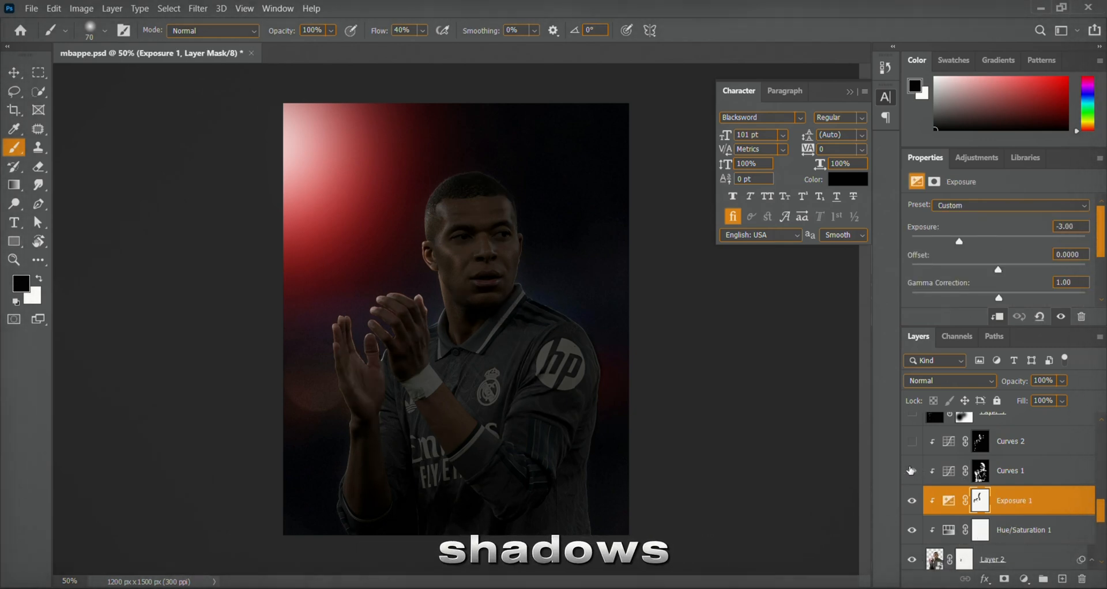
pyautogui.click(980, 470)
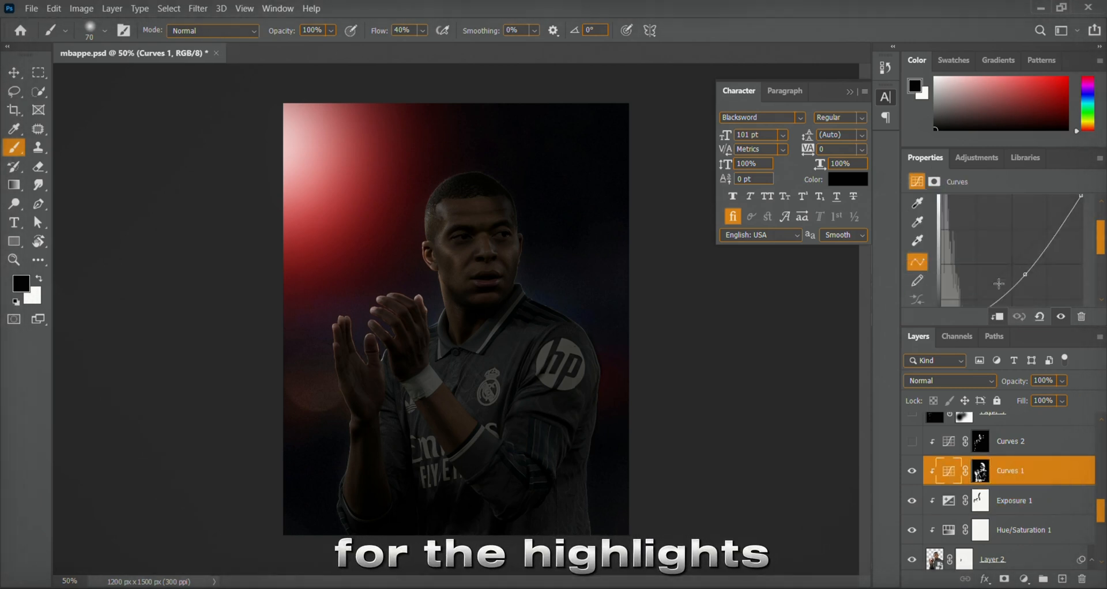
# - Switch on Curves 2 and select it, its masked highlights at 72% fill
pyautogui.click(911, 441)
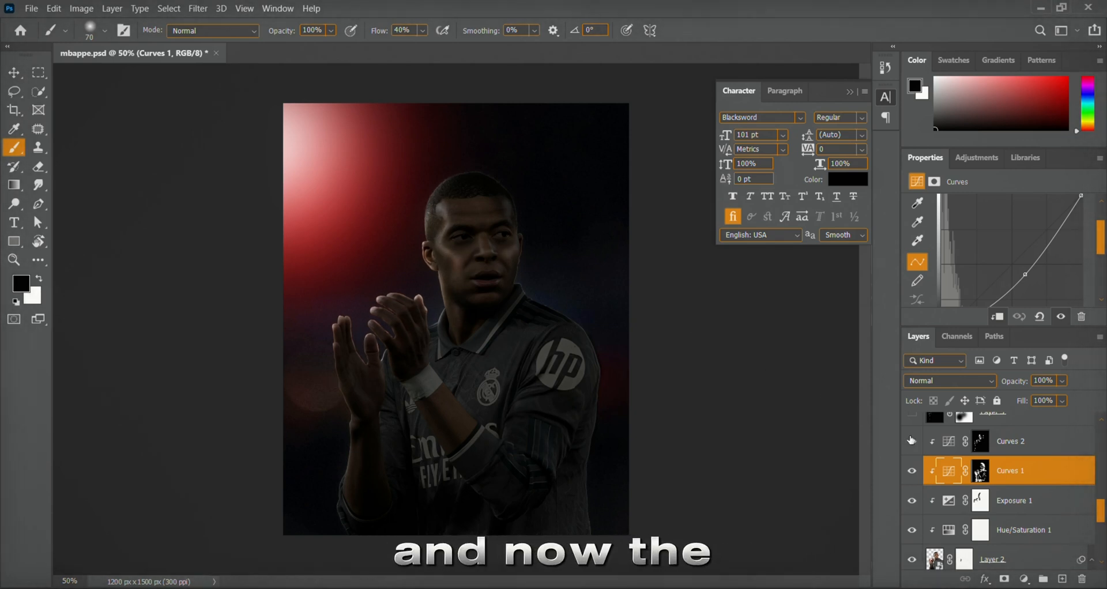
pyautogui.click(911, 440)
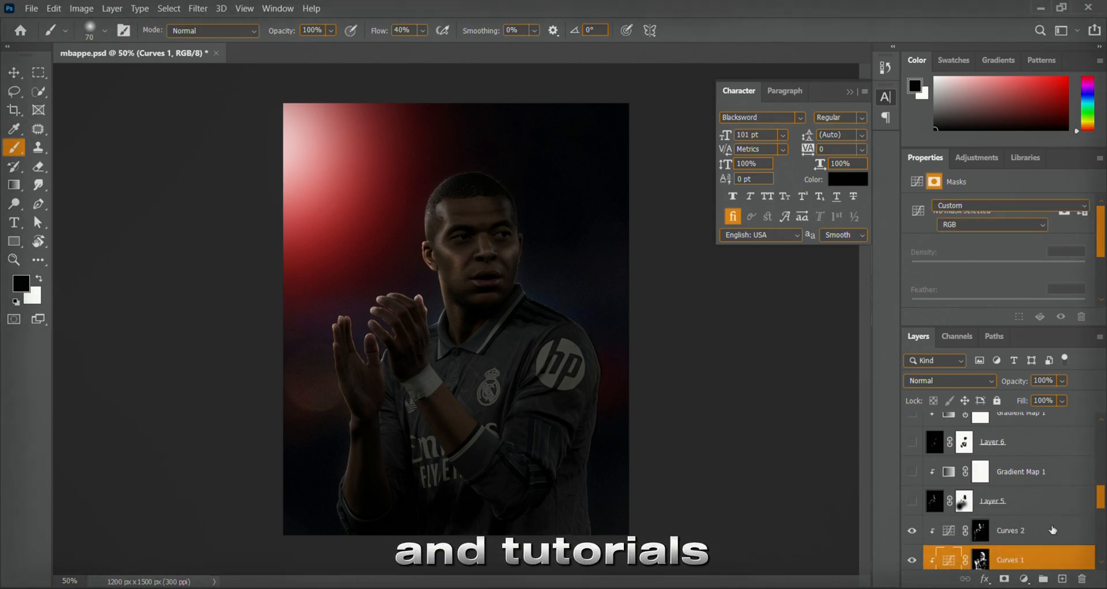
pyautogui.click(1010, 530)
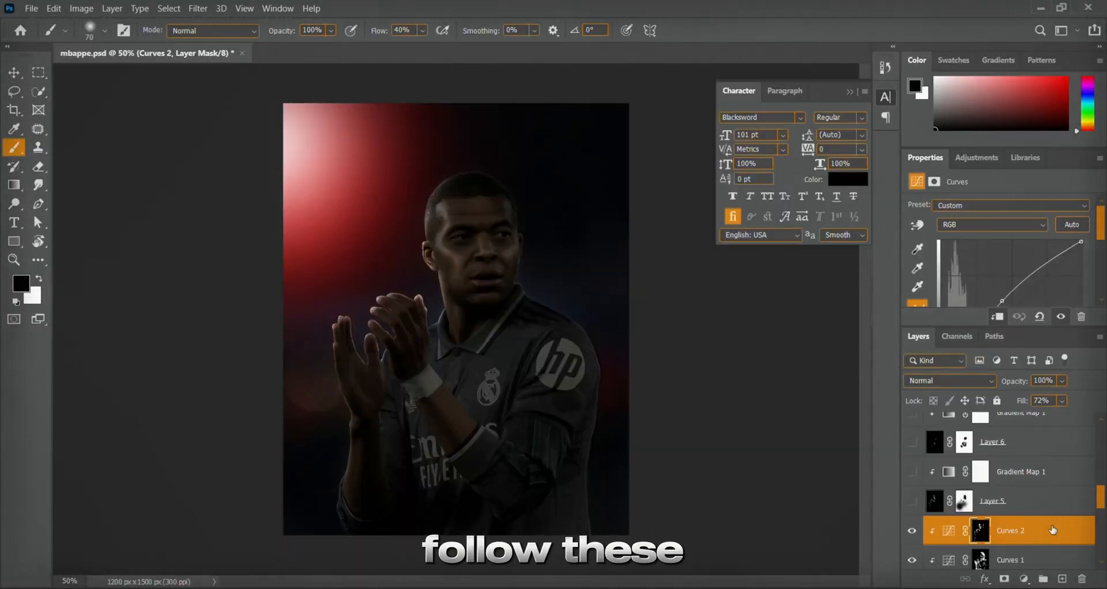
pyautogui.moveTo(551, 432)
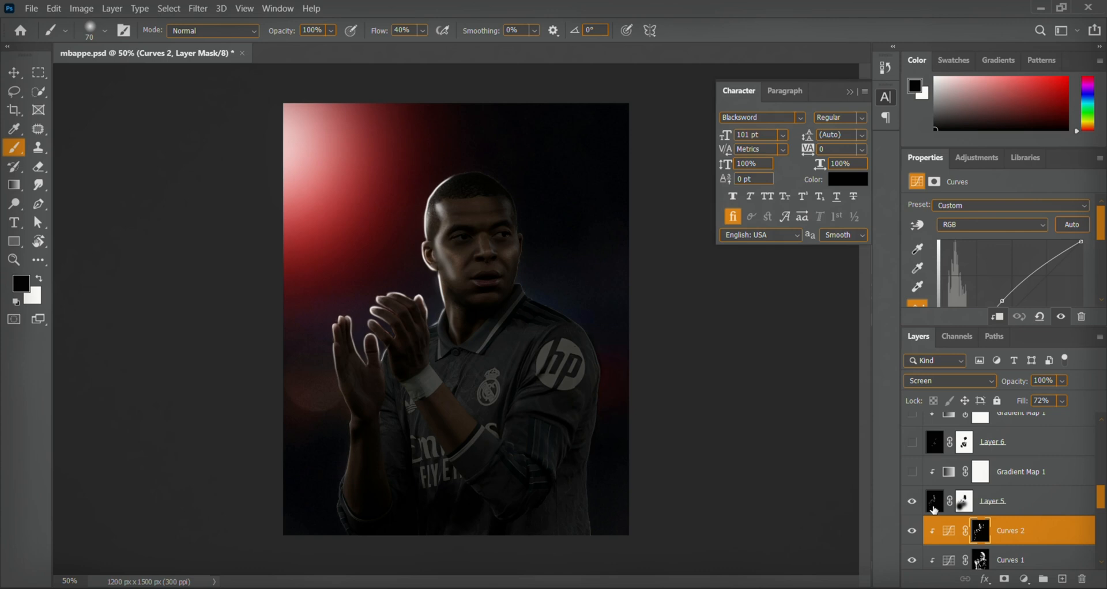
# - Select the rim light Layer 5 and blend it in Screen mode
pyautogui.click(948, 381)
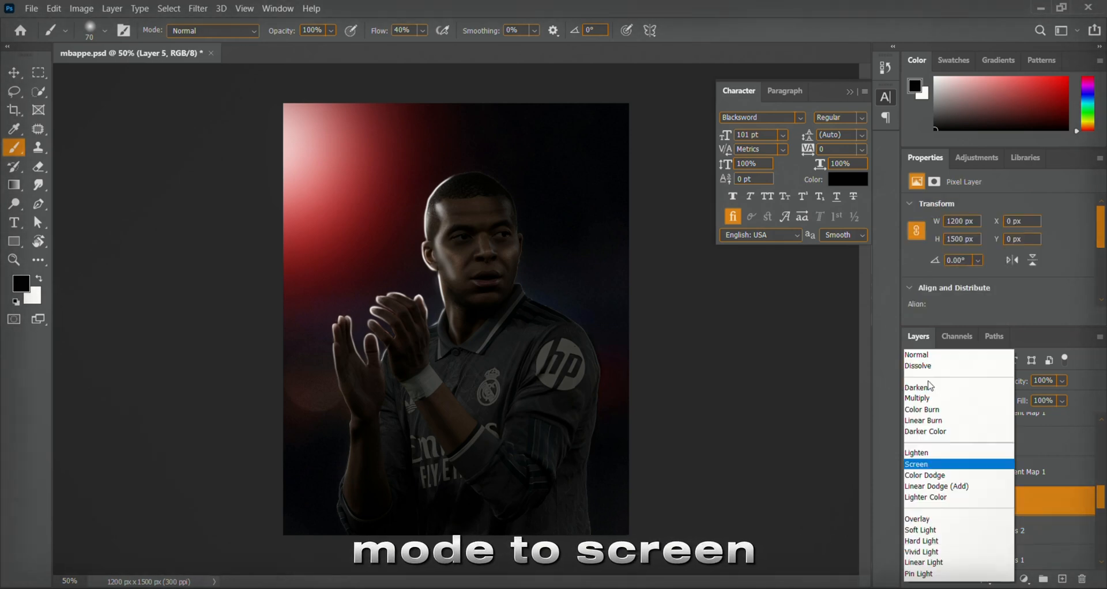
pyautogui.click(916, 463)
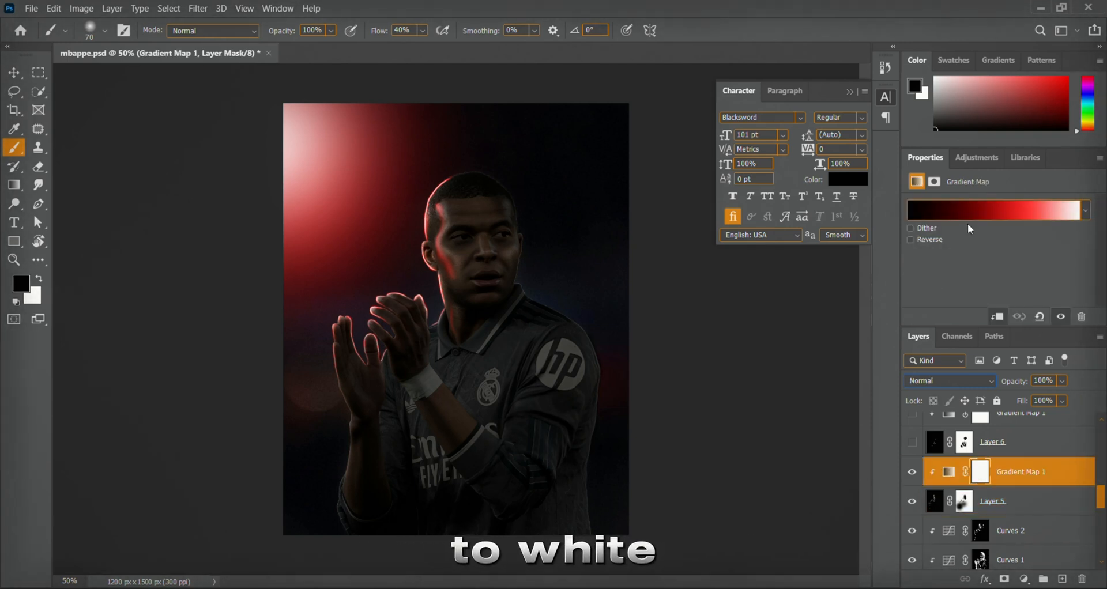
pyautogui.click(997, 210)
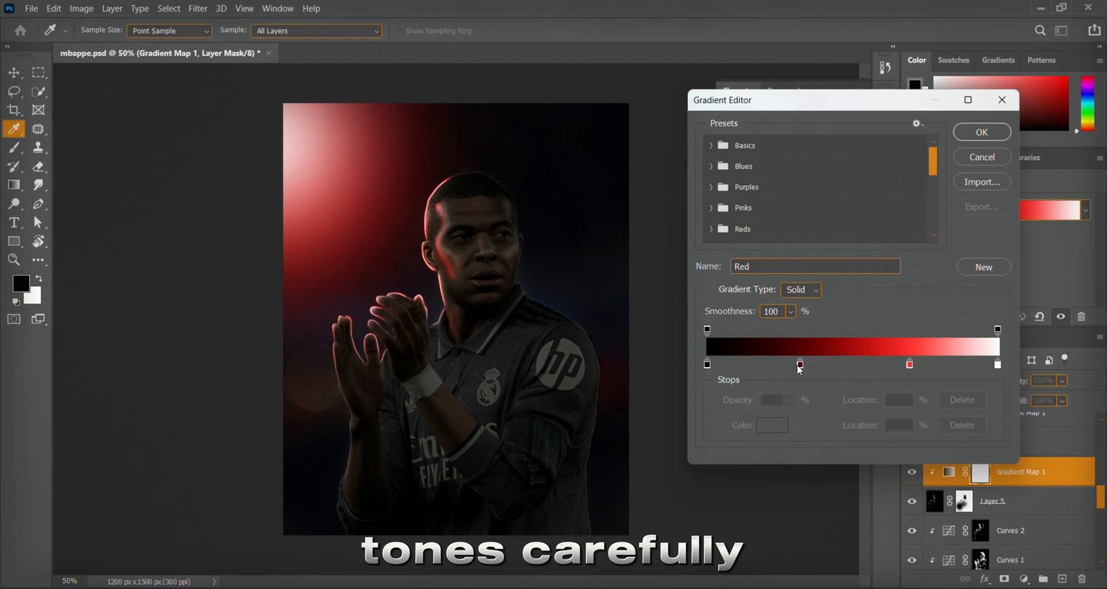
pyautogui.click(800, 364)
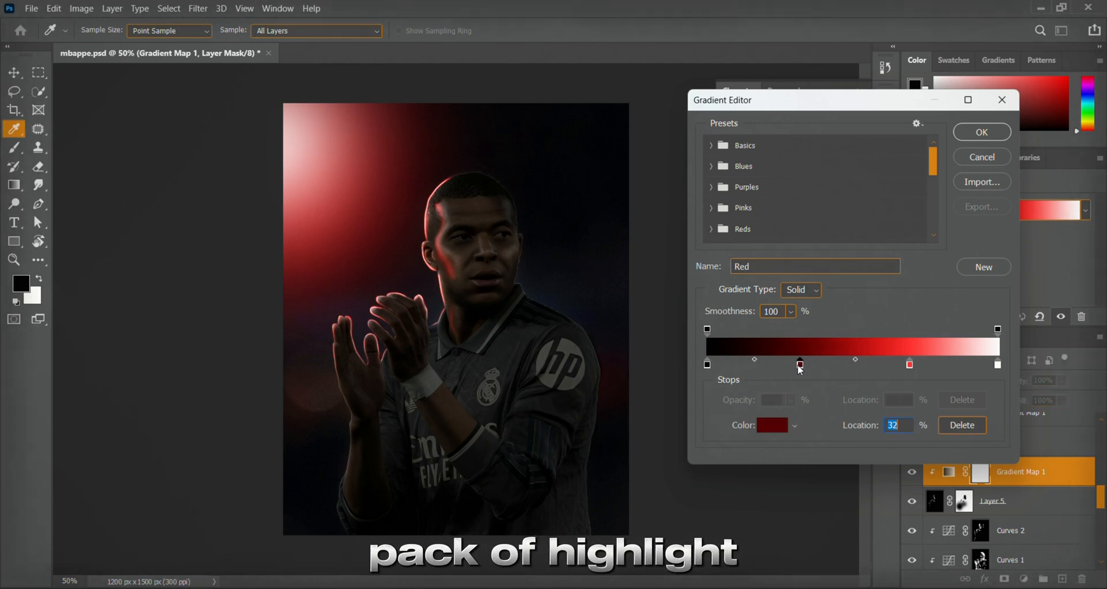
pyautogui.scroll(-3)
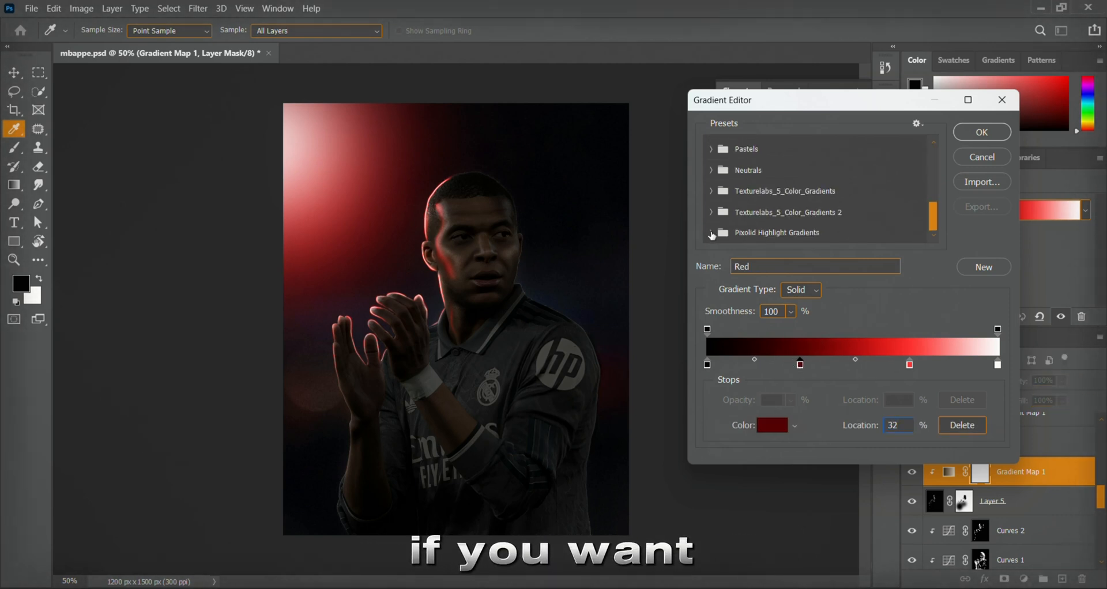
pyautogui.click(710, 232)
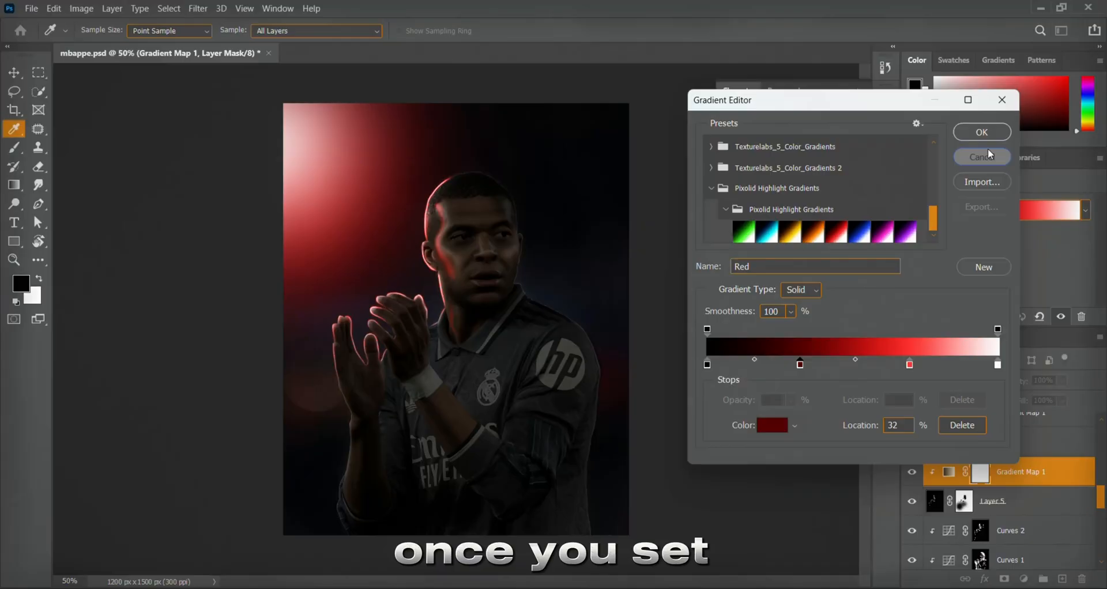
pyautogui.click(981, 131)
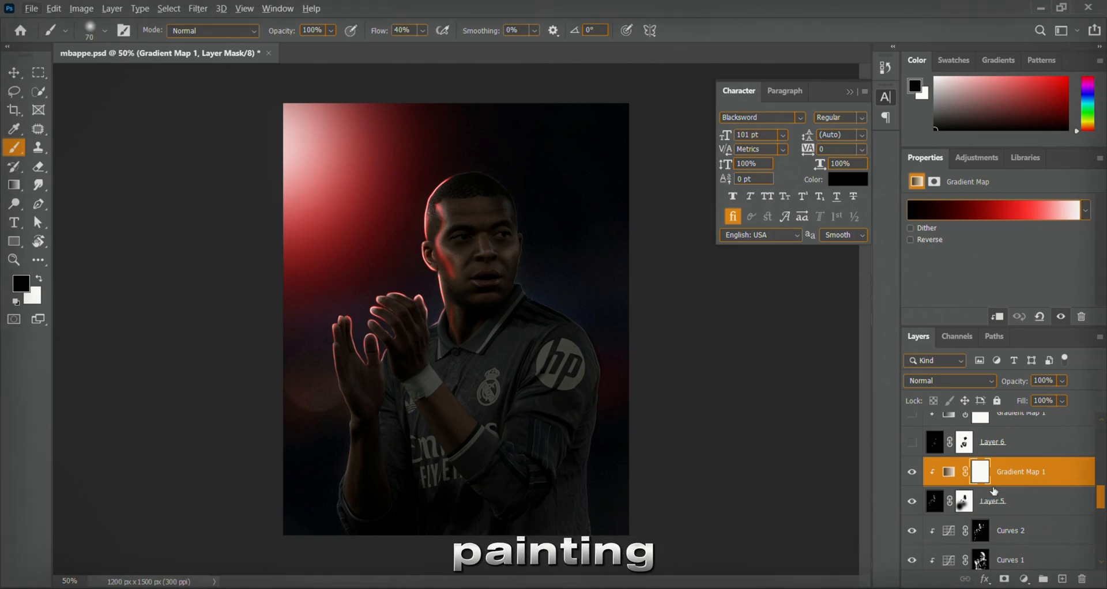
# - Paint white light along the player's edges on Layer 5
pyautogui.click(992, 501)
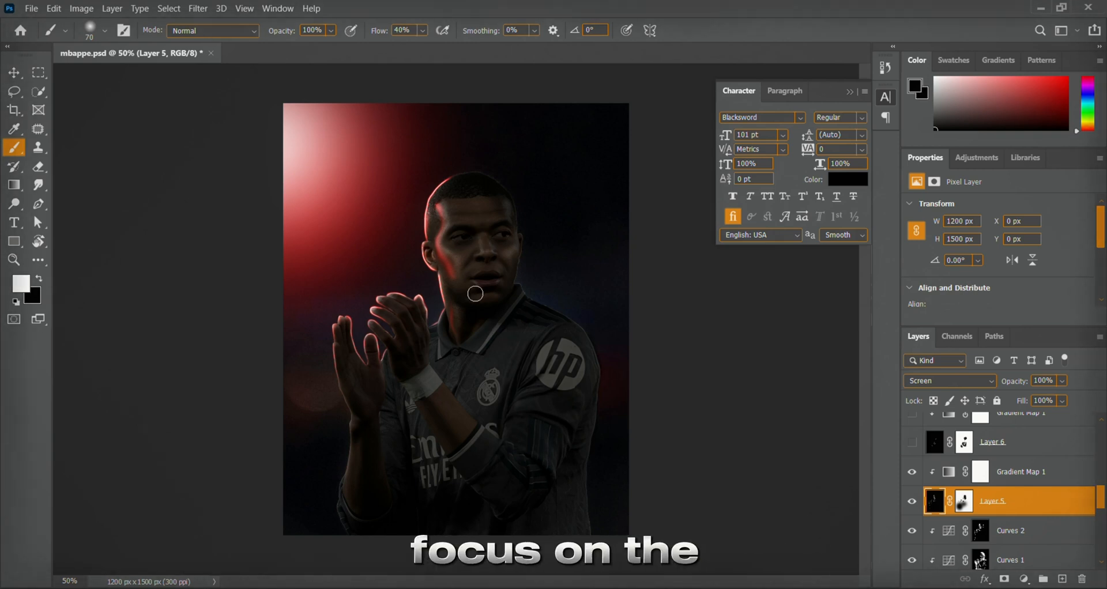
pyautogui.moveTo(474, 293); pyautogui.dragTo(536, 279)
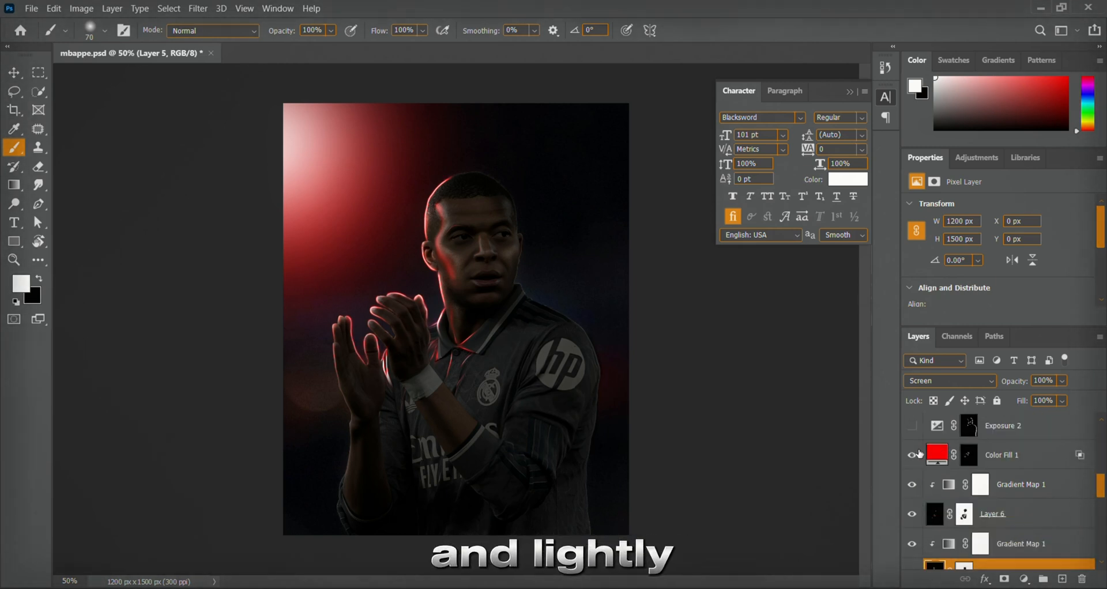
# - Select Color Fill 1 and switch on Exposure 2 at +1.78 brightening the red glow
pyautogui.click(1001, 454)
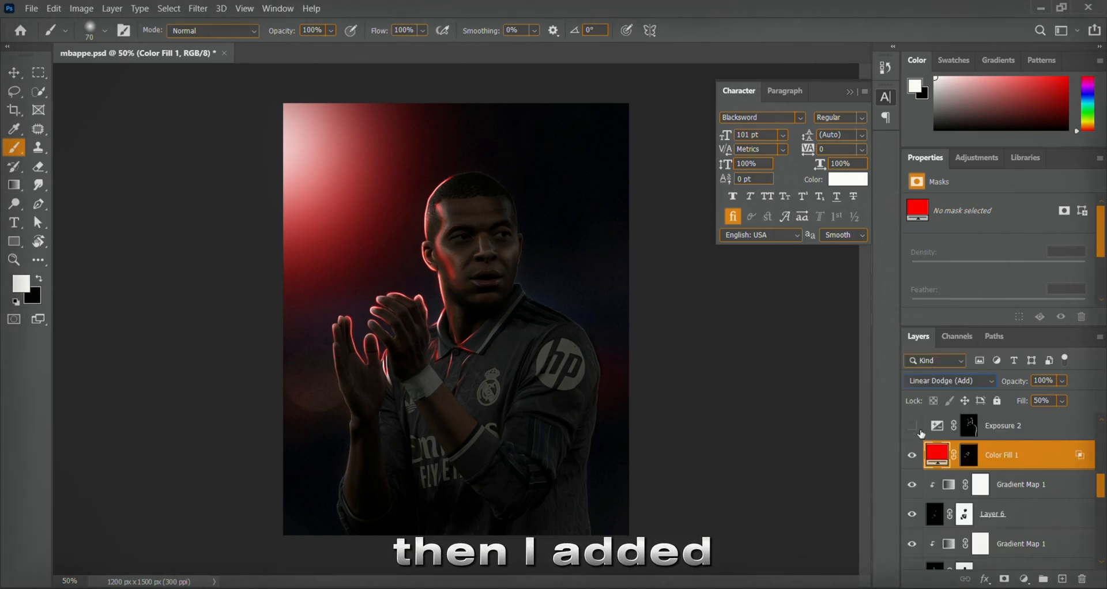
pyautogui.click(912, 455)
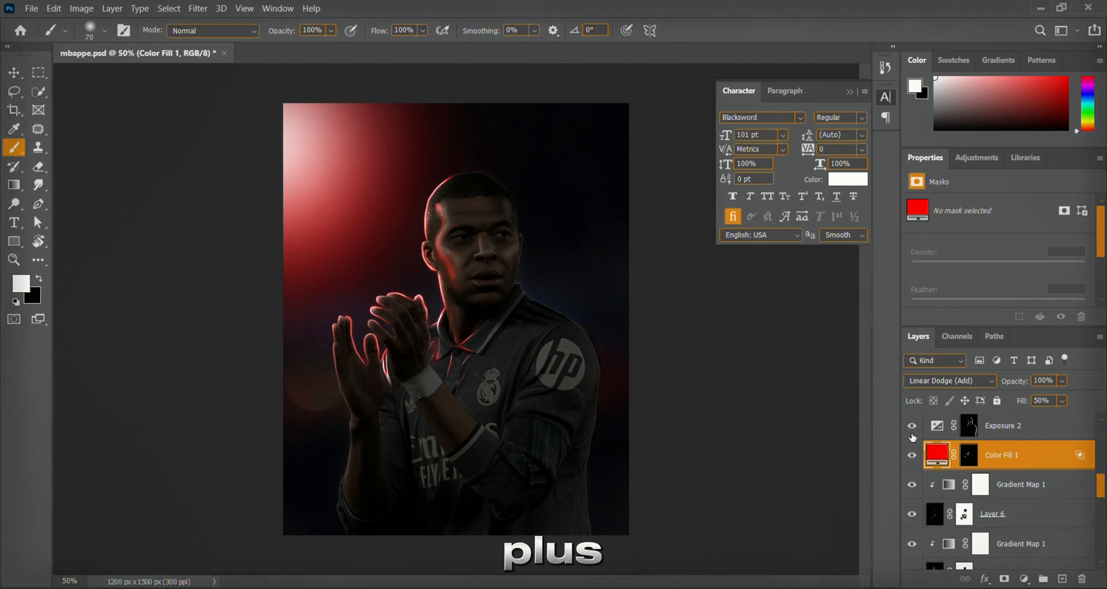
pyautogui.click(1014, 425)
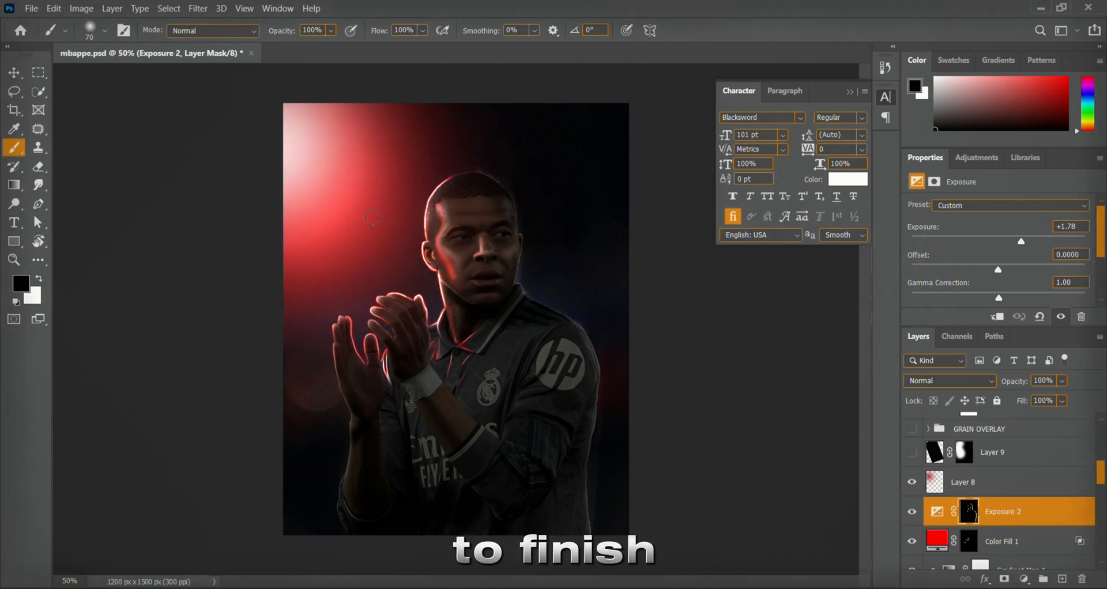
# - Select the Layer 8 dust particles and bring up the Blur Gallery filters for it
pyautogui.click(985, 482)
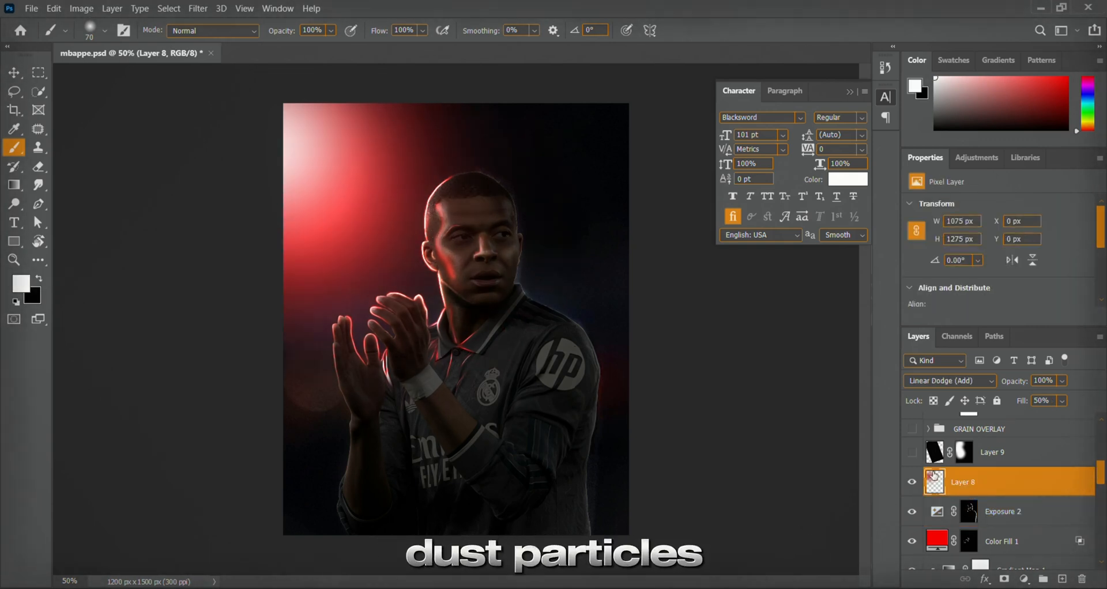
pyautogui.click(244, 8)
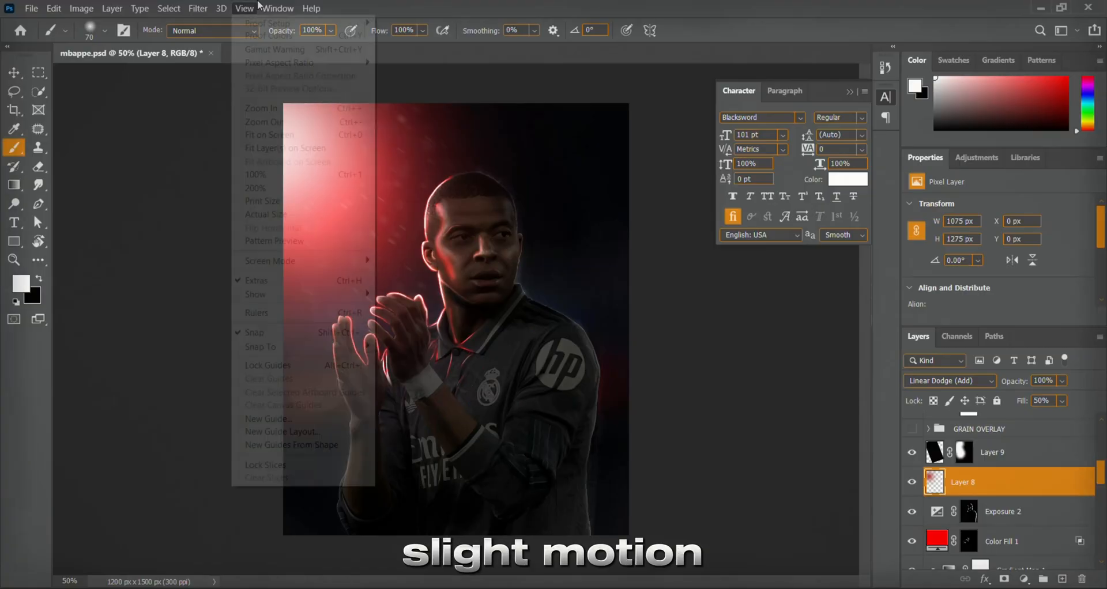
pyautogui.click(198, 8)
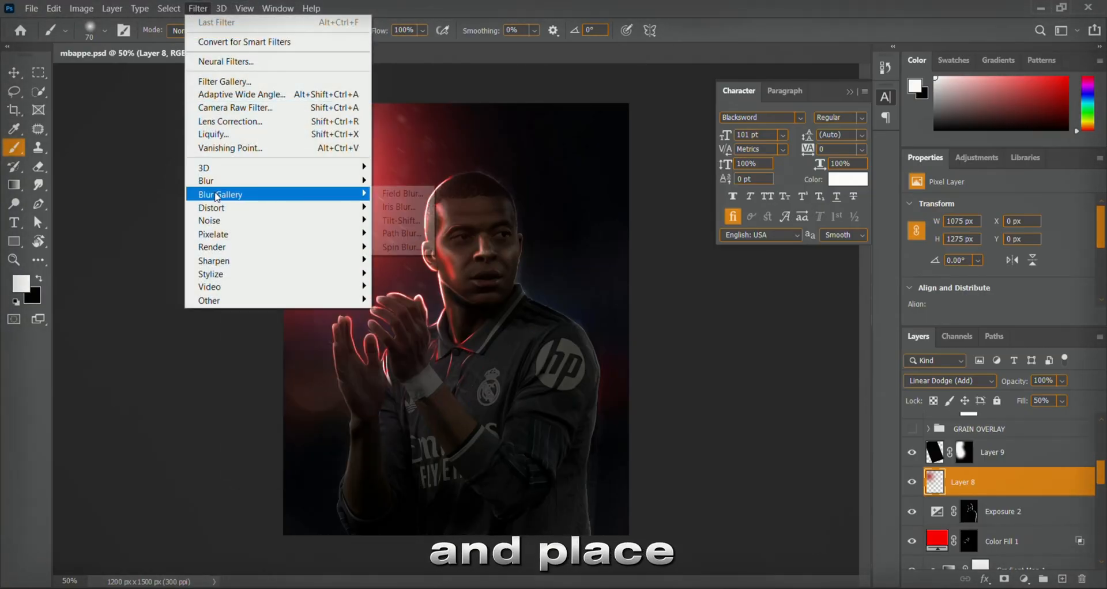
pyautogui.moveTo(219, 180)
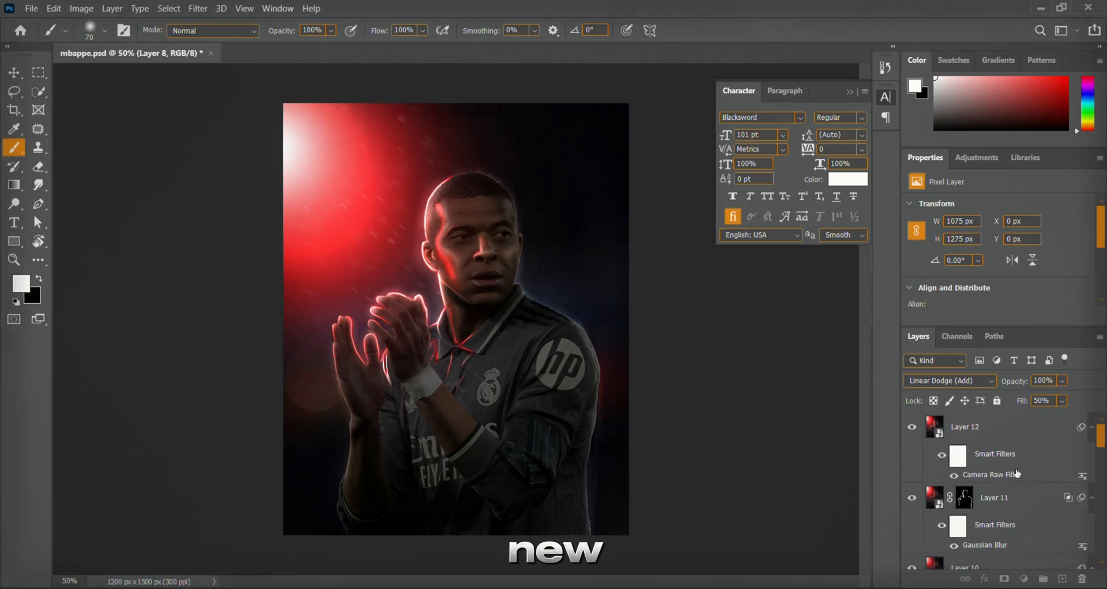
# - Select the Camera Raw colour-graded top Layer 12
pyautogui.click(963, 427)
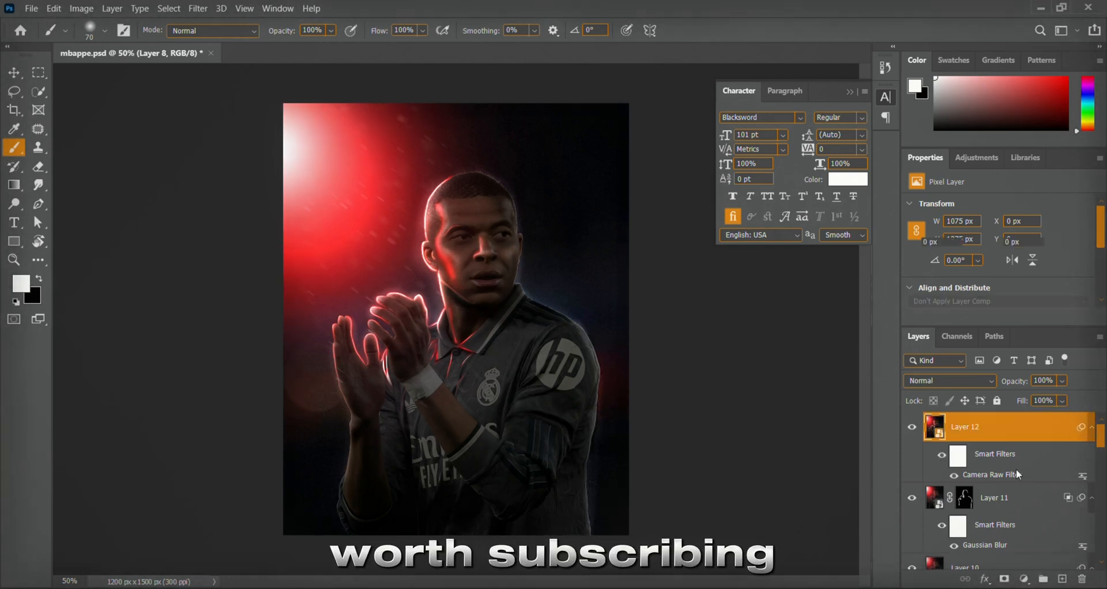